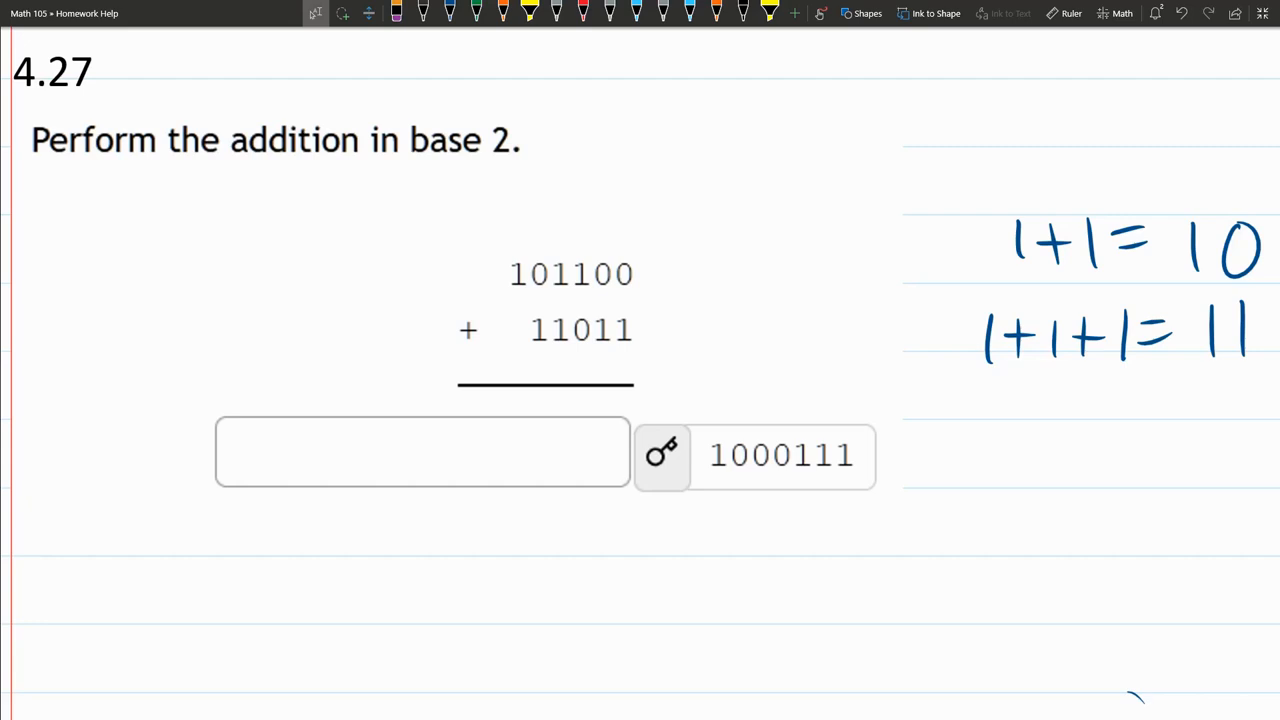
Cover the given answer 1000111 with black ink so it is hidden
left_click(446, 14)
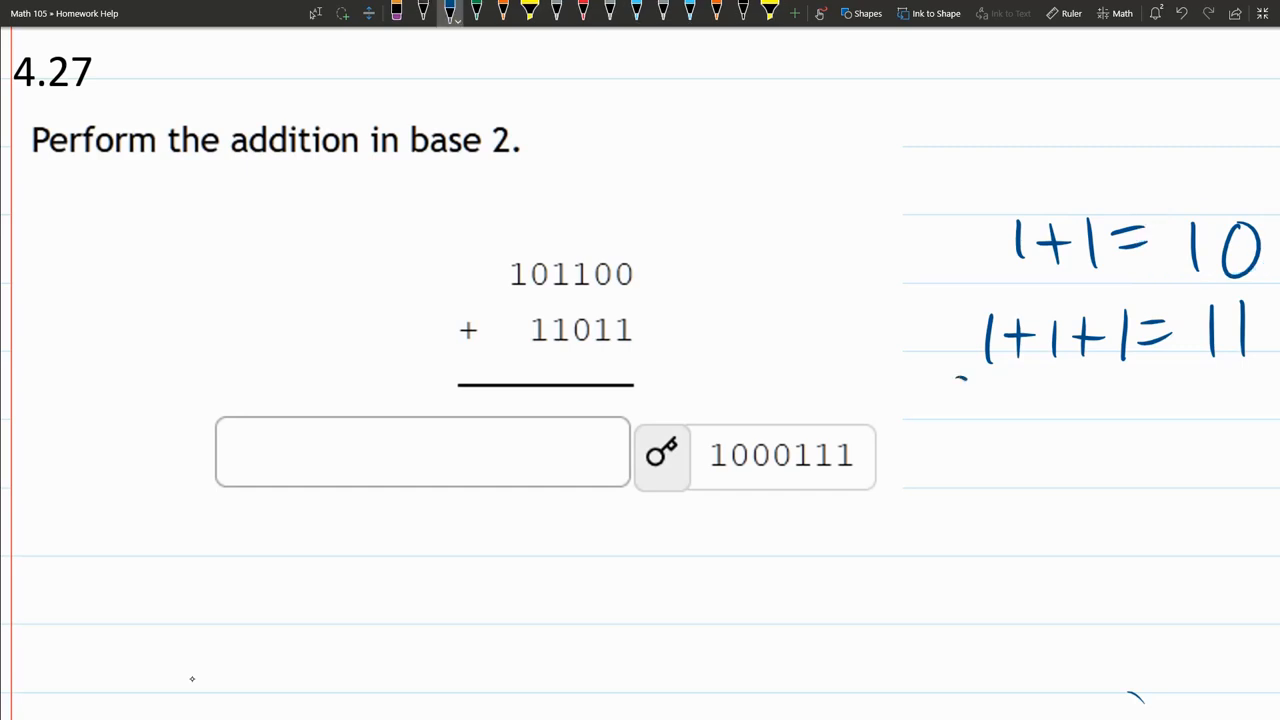
left_click_drag(960, 384, 1144, 384)
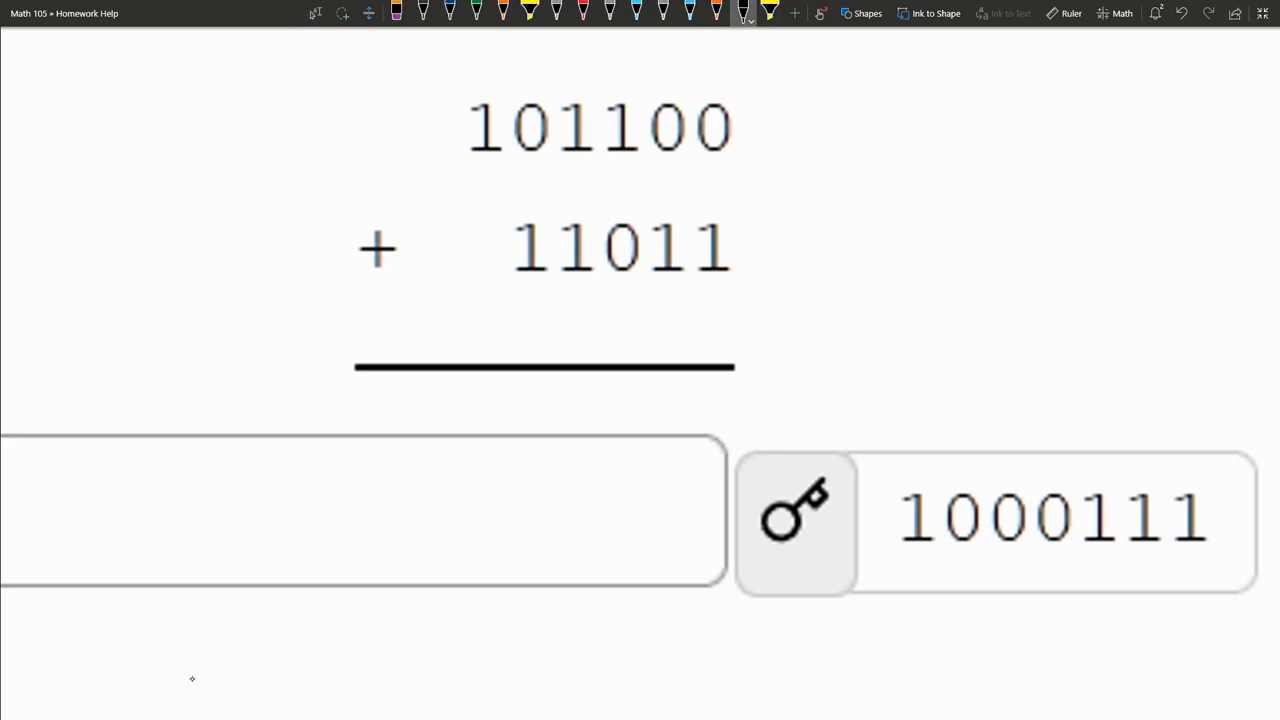
left_click_drag(900, 520, 1250, 520)
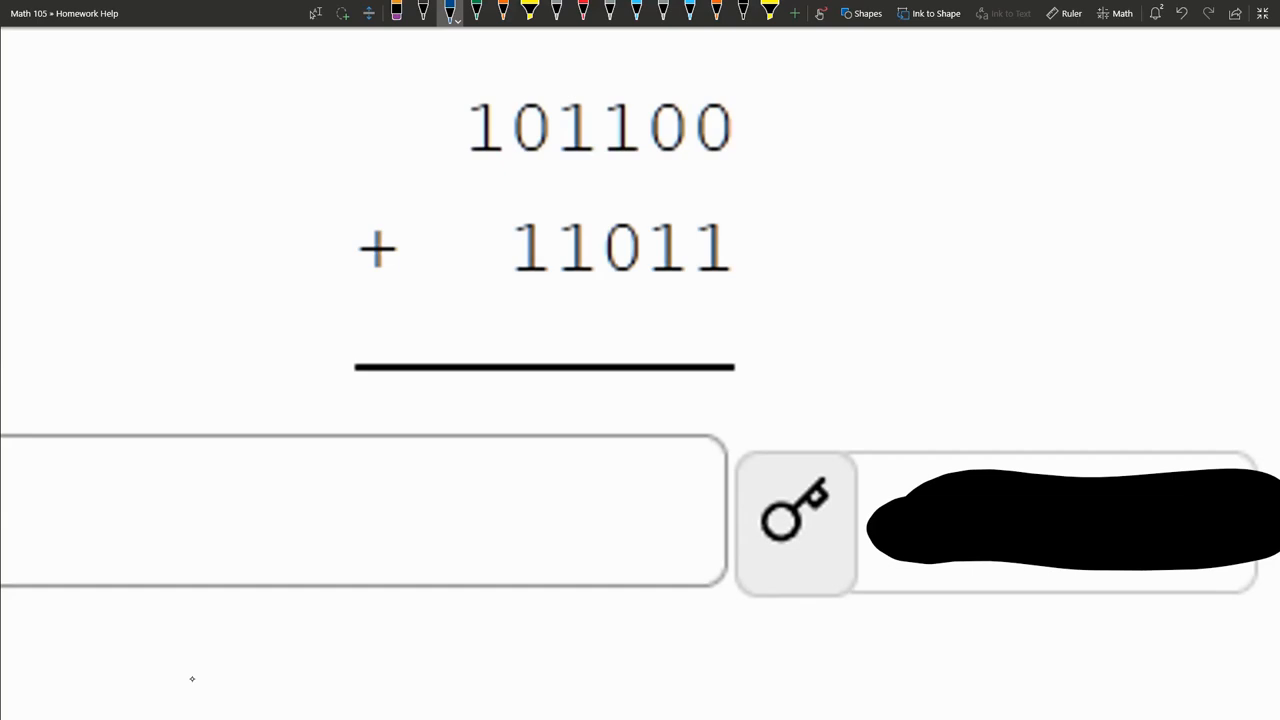
left_click_drag(684, 90, 720, 310)
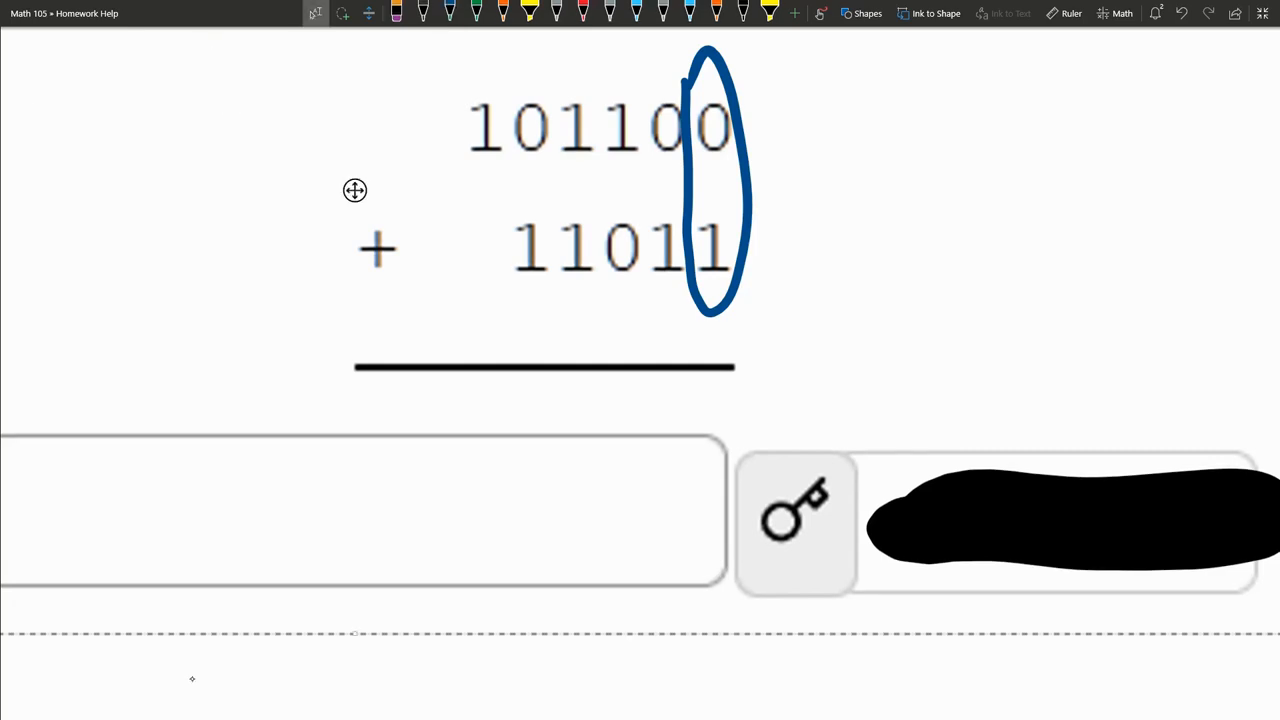
Circle the rightmost column, 0 and 1, with the blue pen
left_click_drag(464, 224, 510, 276)
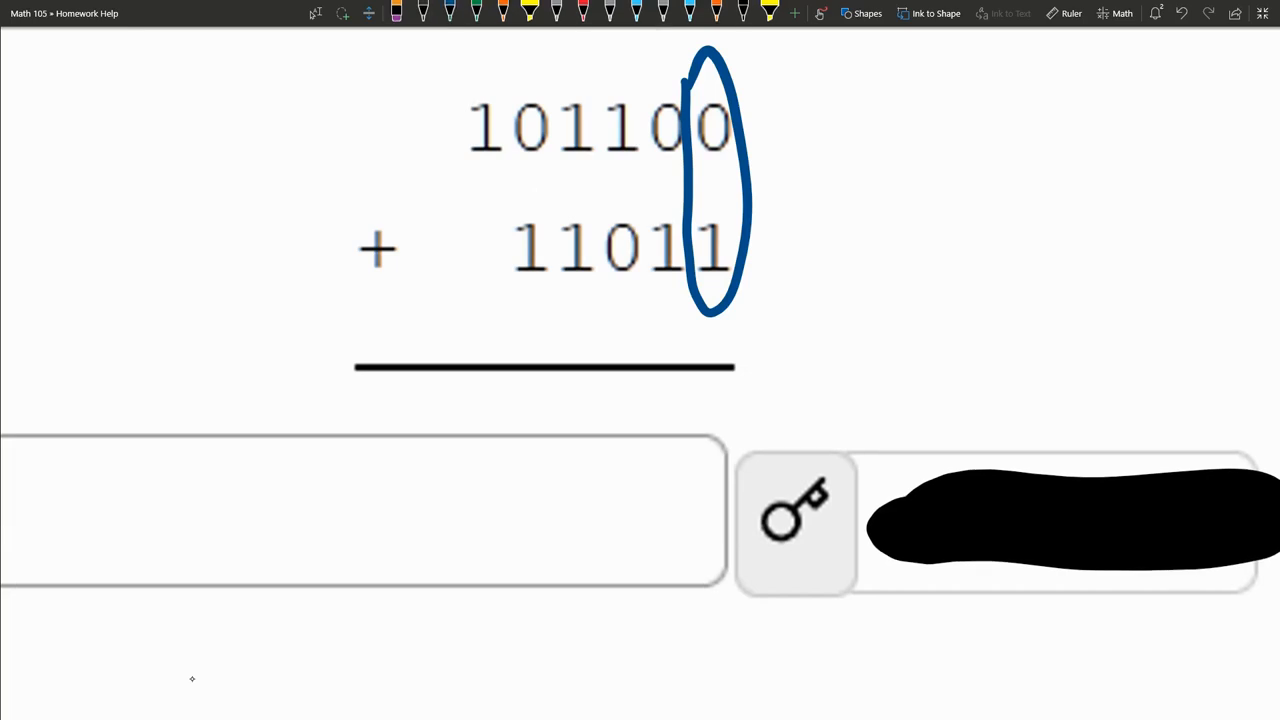
Erase the circle and write 1, 1, 1 under the three rightmost columns
left_click(452, 16)
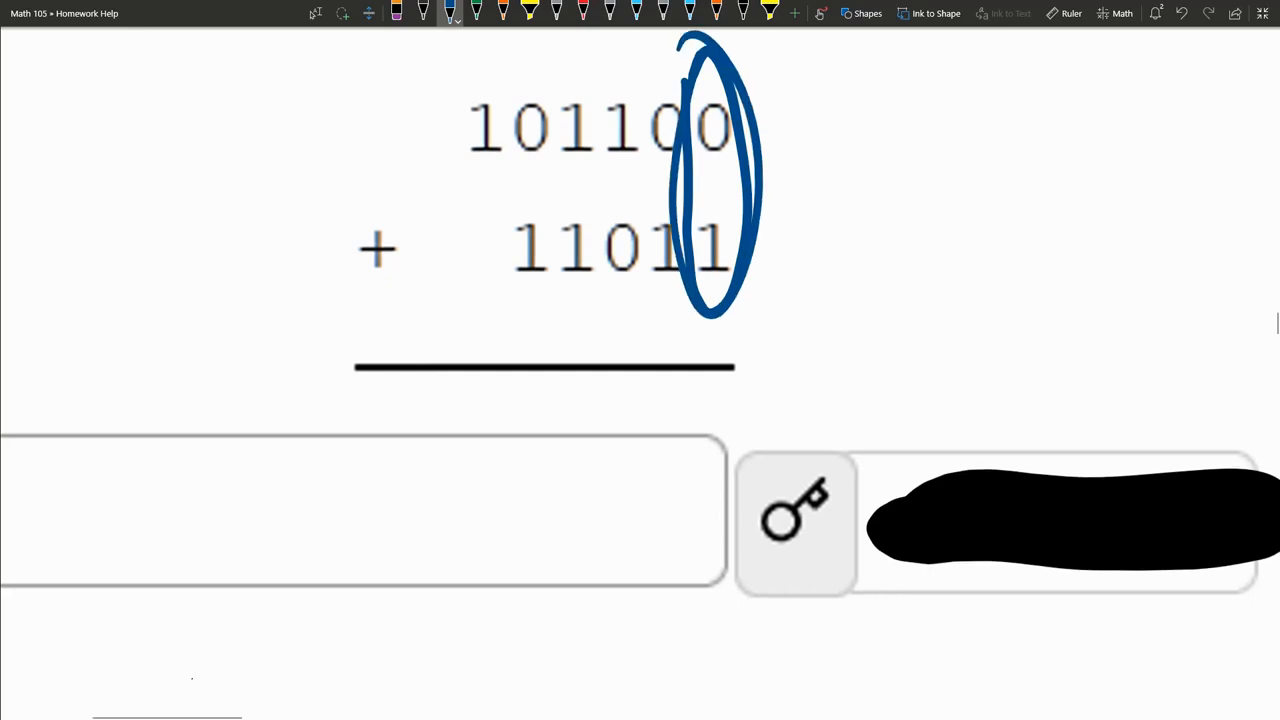
left_click_drag(712, 390, 712, 424)
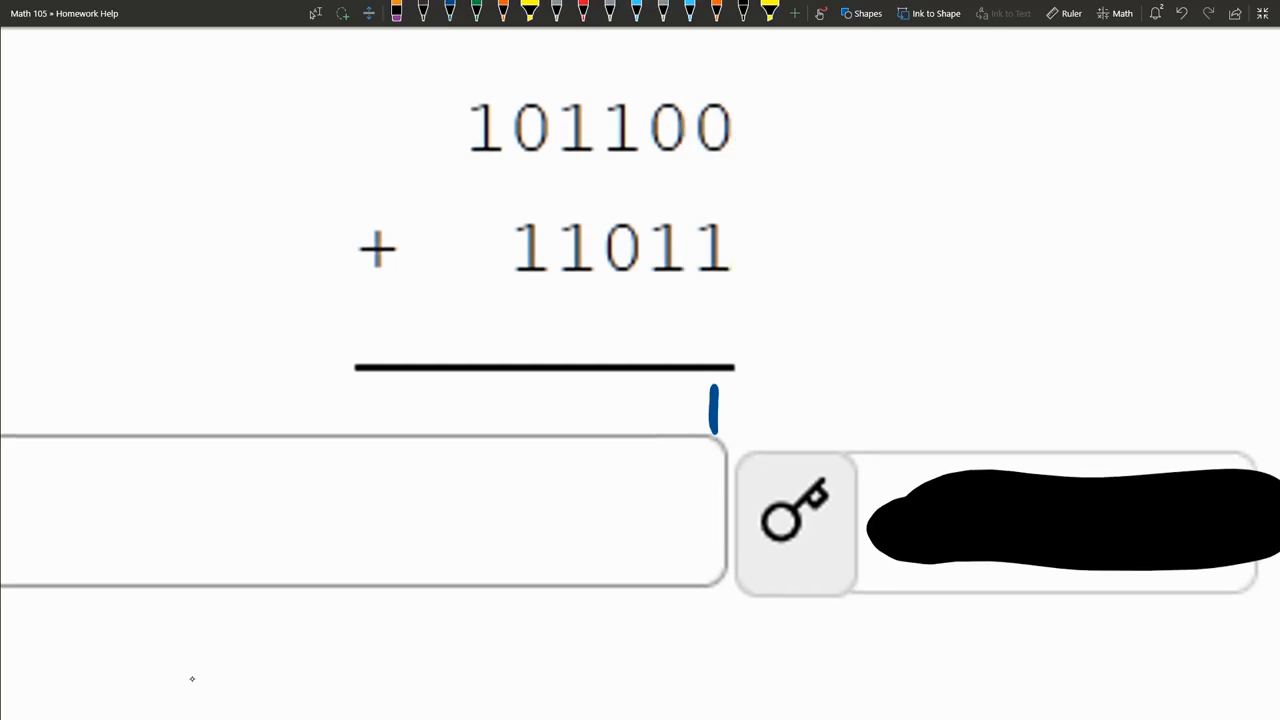
left_click_drag(670, 70, 670, 310)
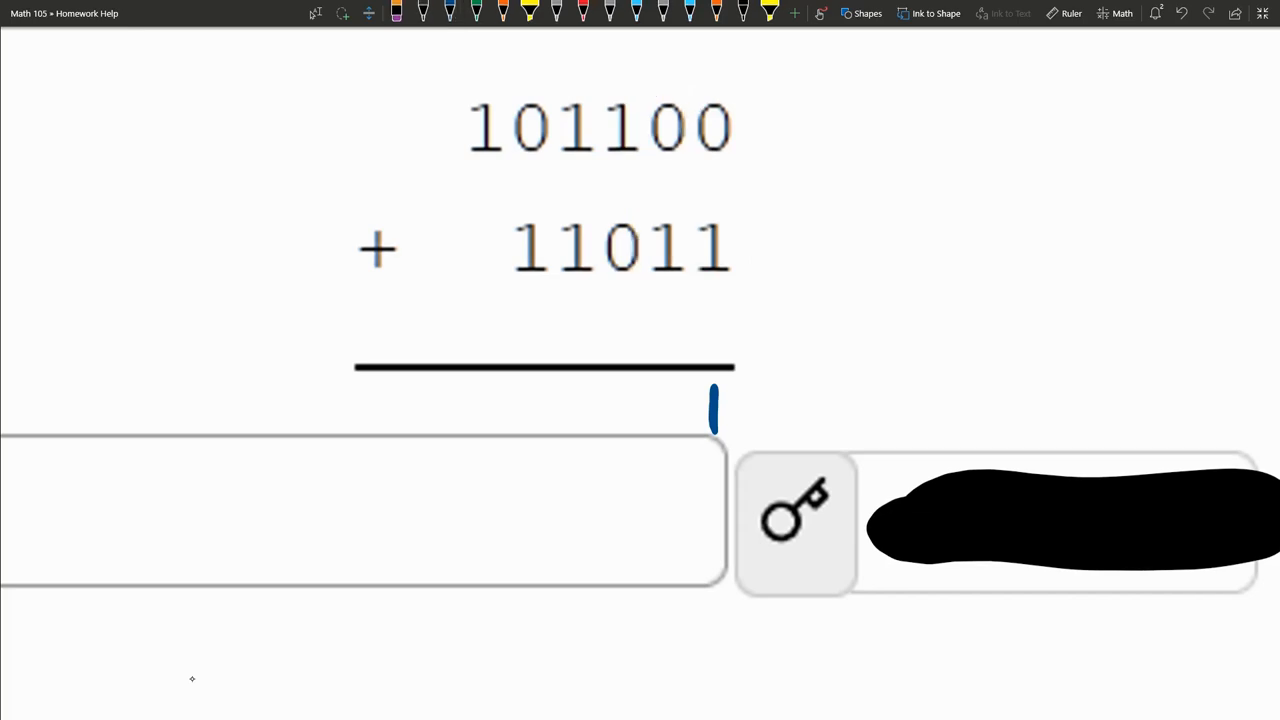
left_click_drag(678, 400, 678, 436)
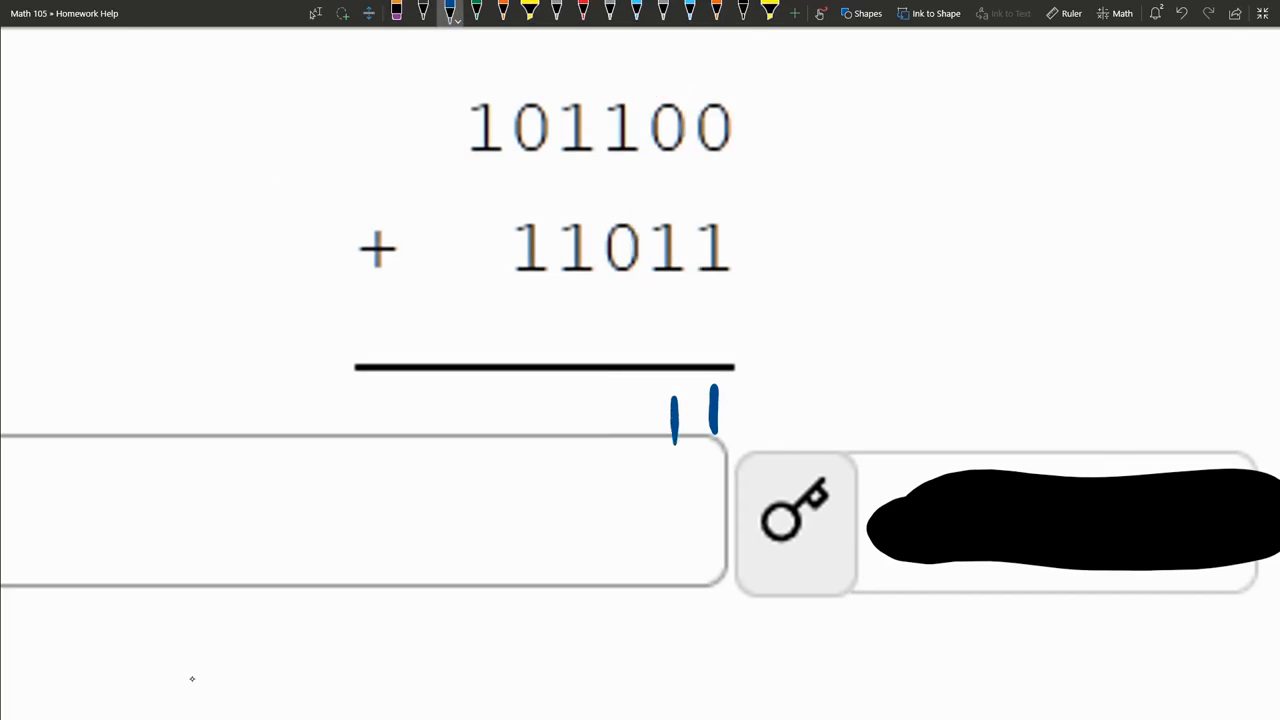
left_click_drag(620, 60, 620, 310)
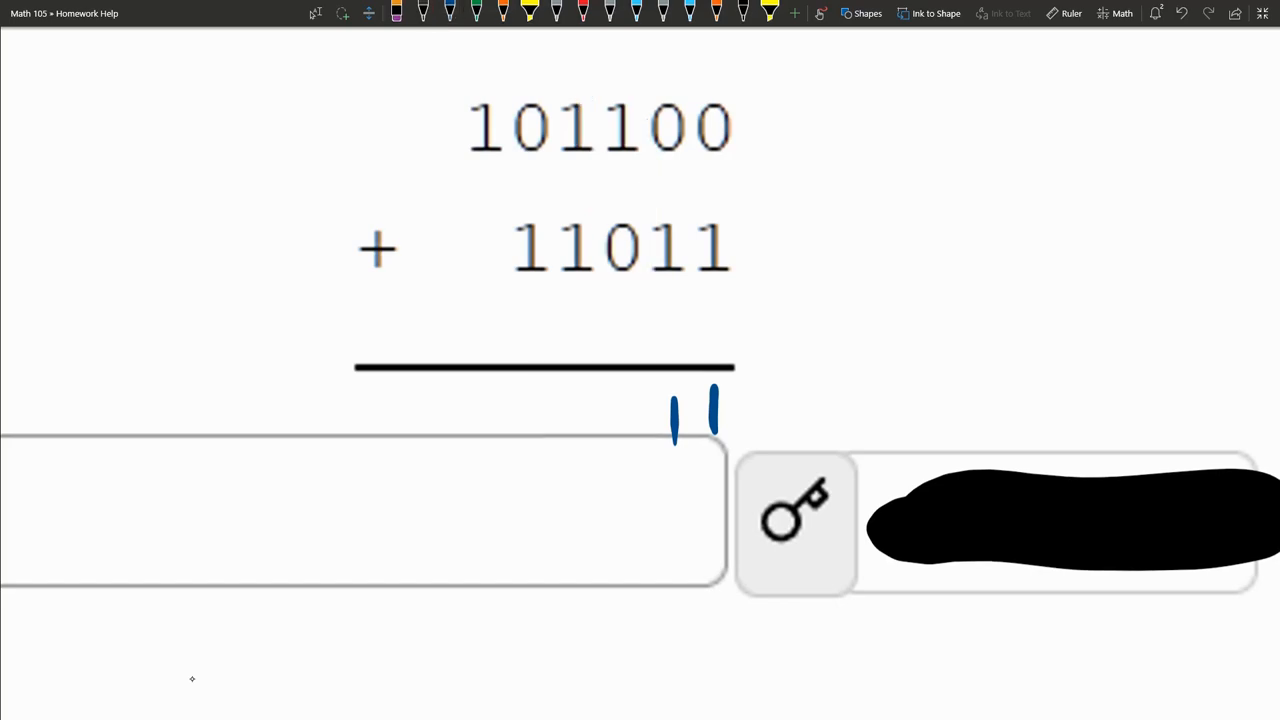
left_click_drag(638, 390, 638, 444)
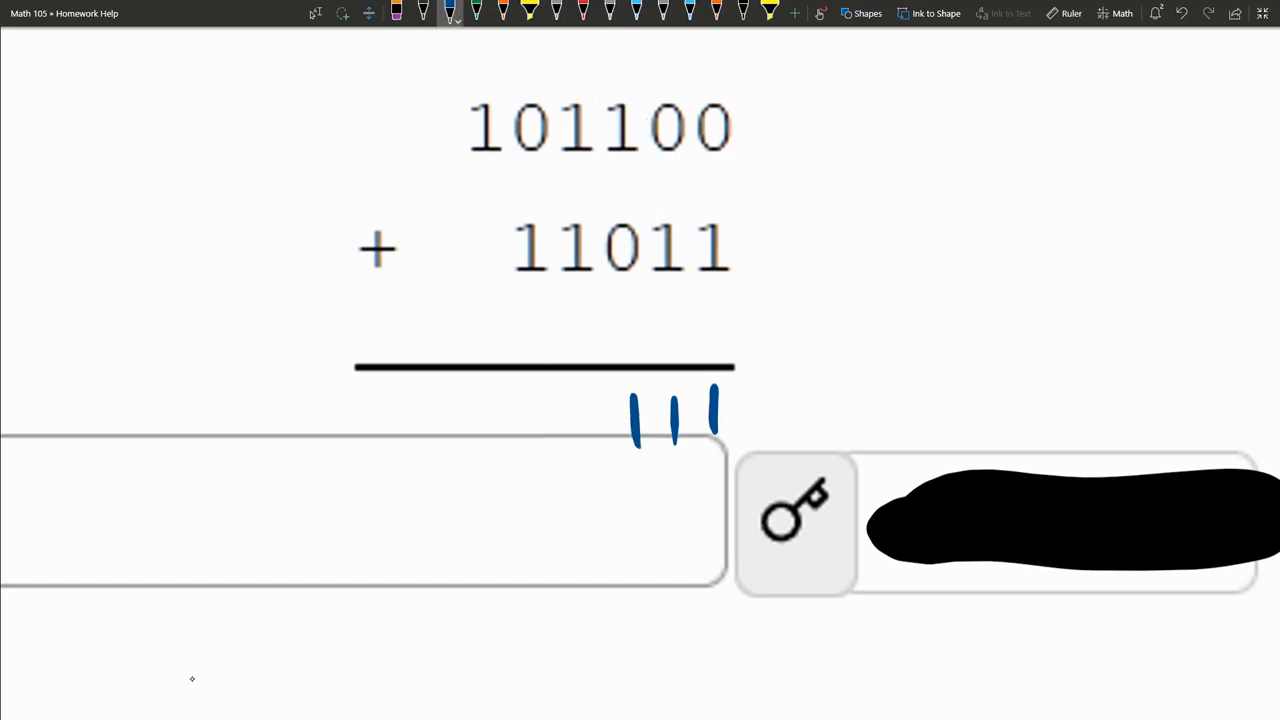
left_click_drag(560, 90, 590, 310)
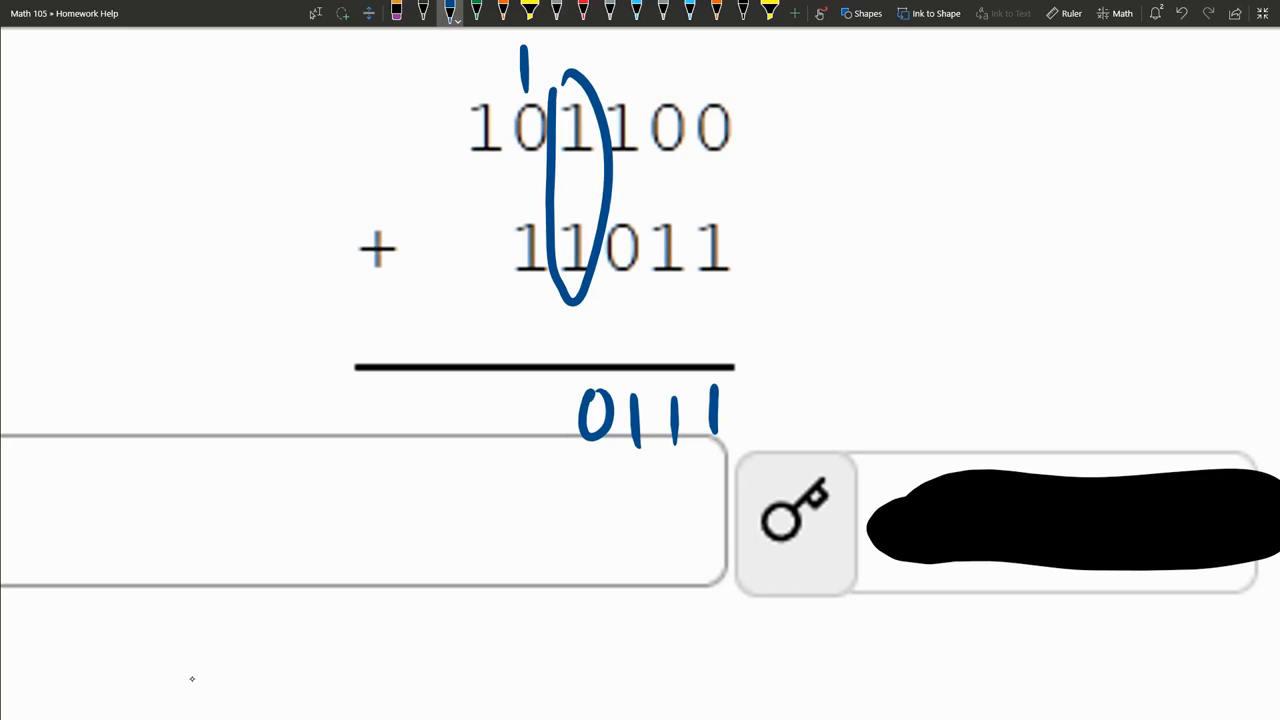
Mark the carry at the fourth column and circle the new leading 0 of the sum 00111
left_click_drag(896, 200, 984, 290)
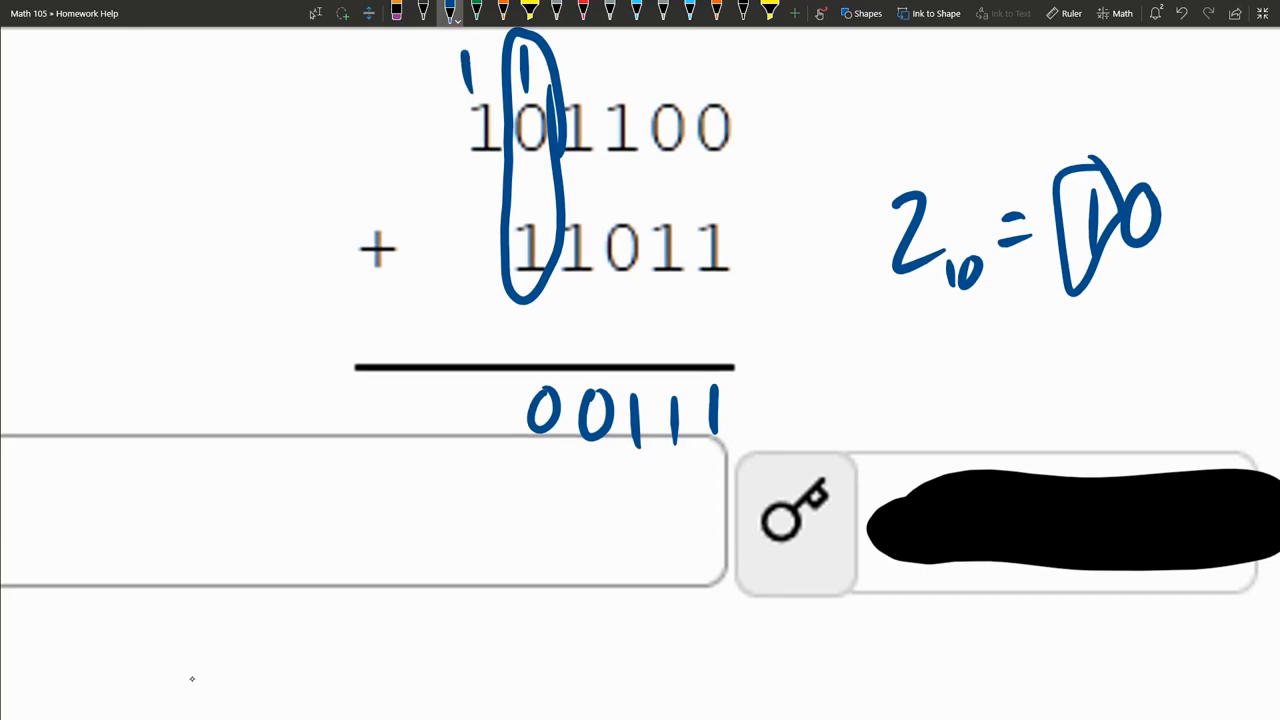
left_click_drag(540, 370, 540, 450)
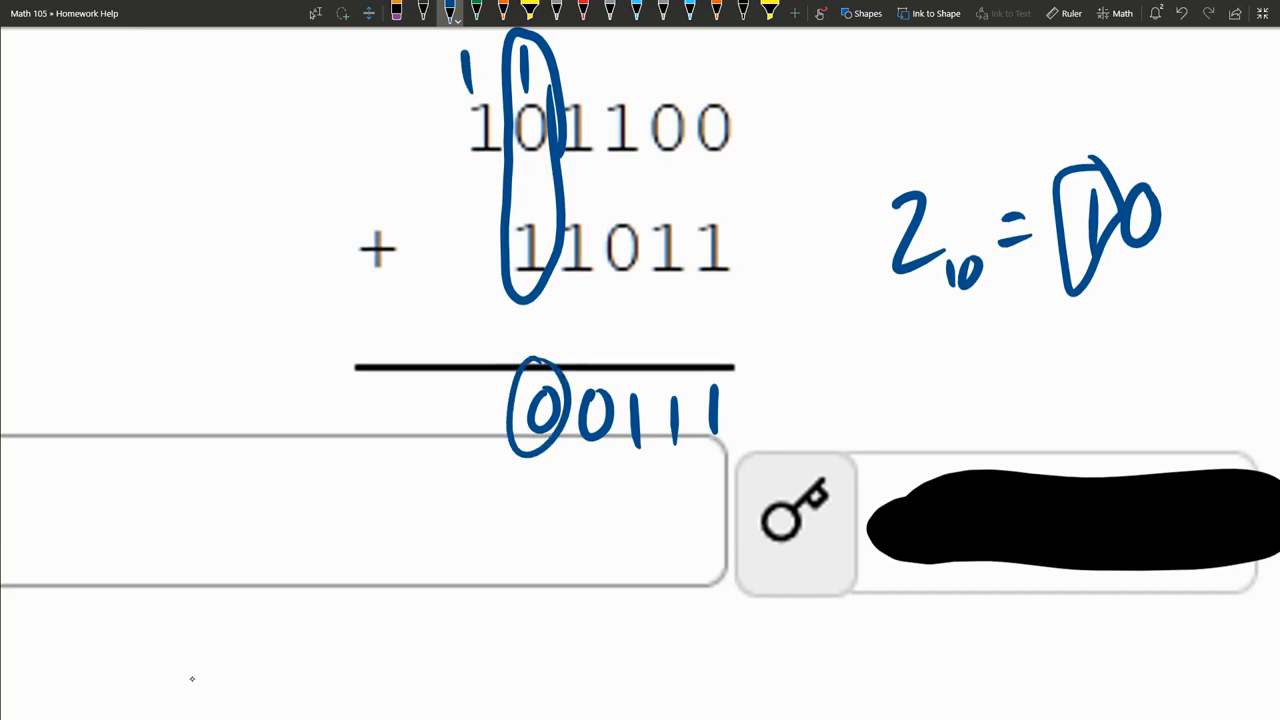